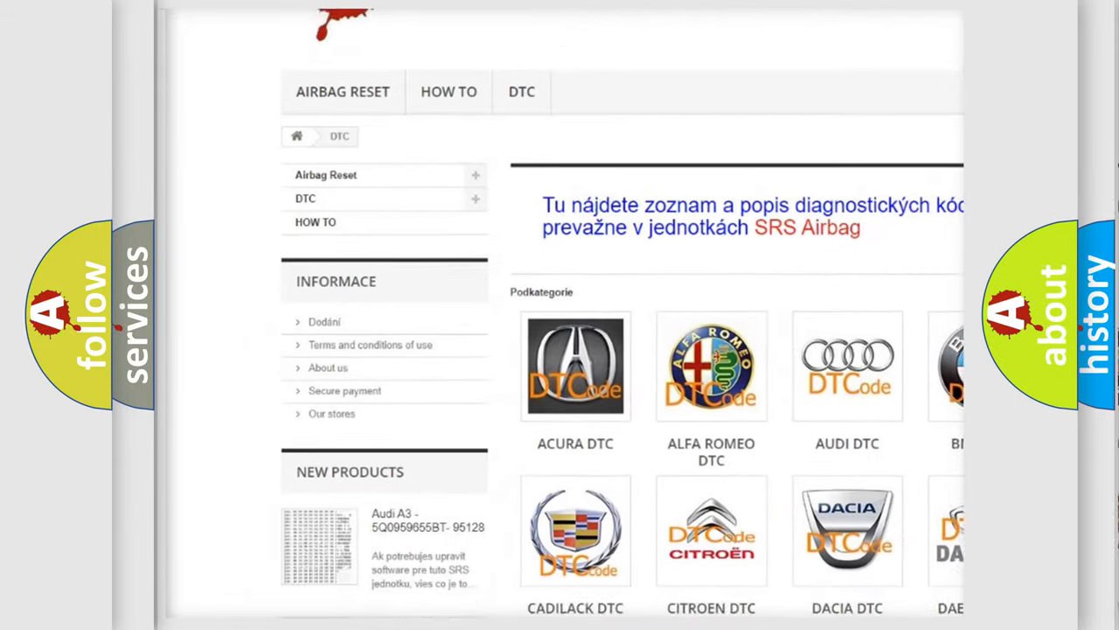
scroll("down", 3)
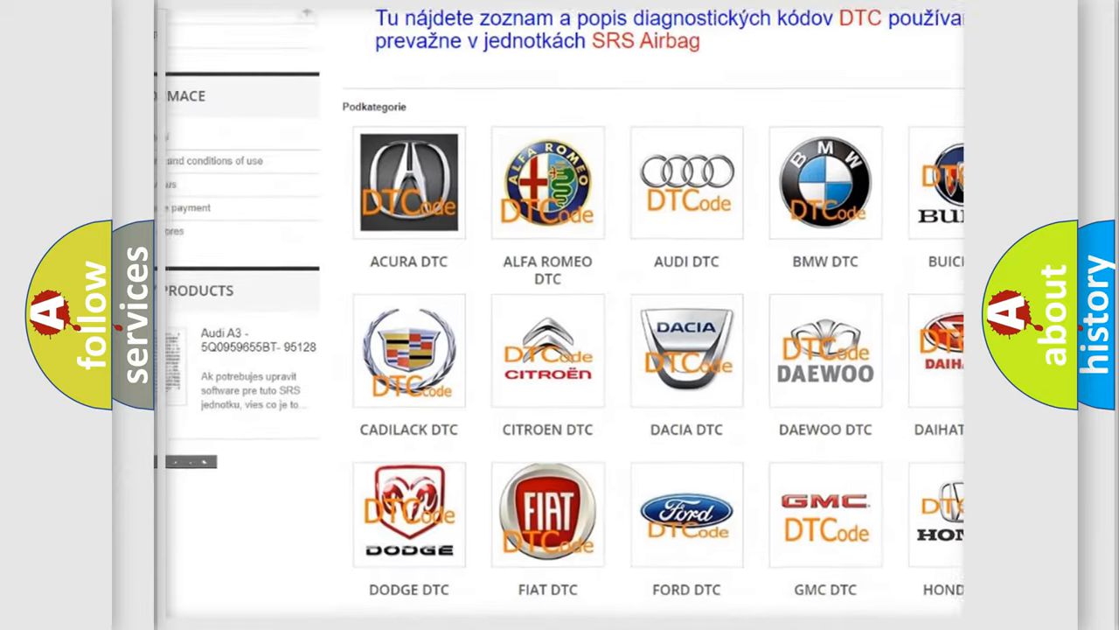